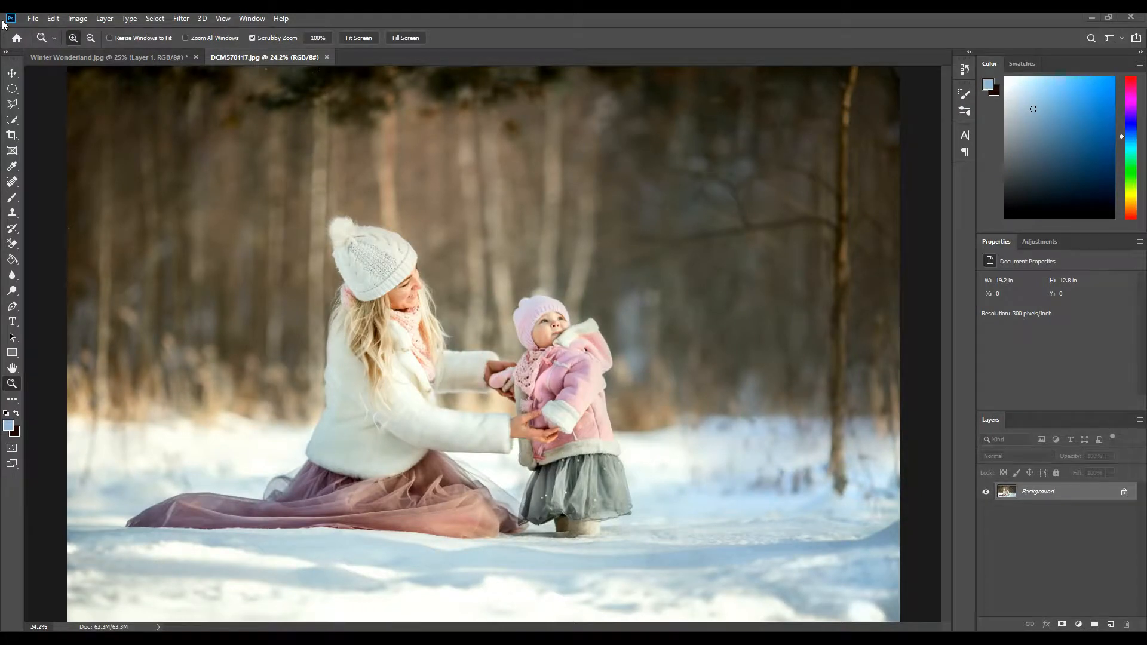
pyautogui.moveTo(211, 199)
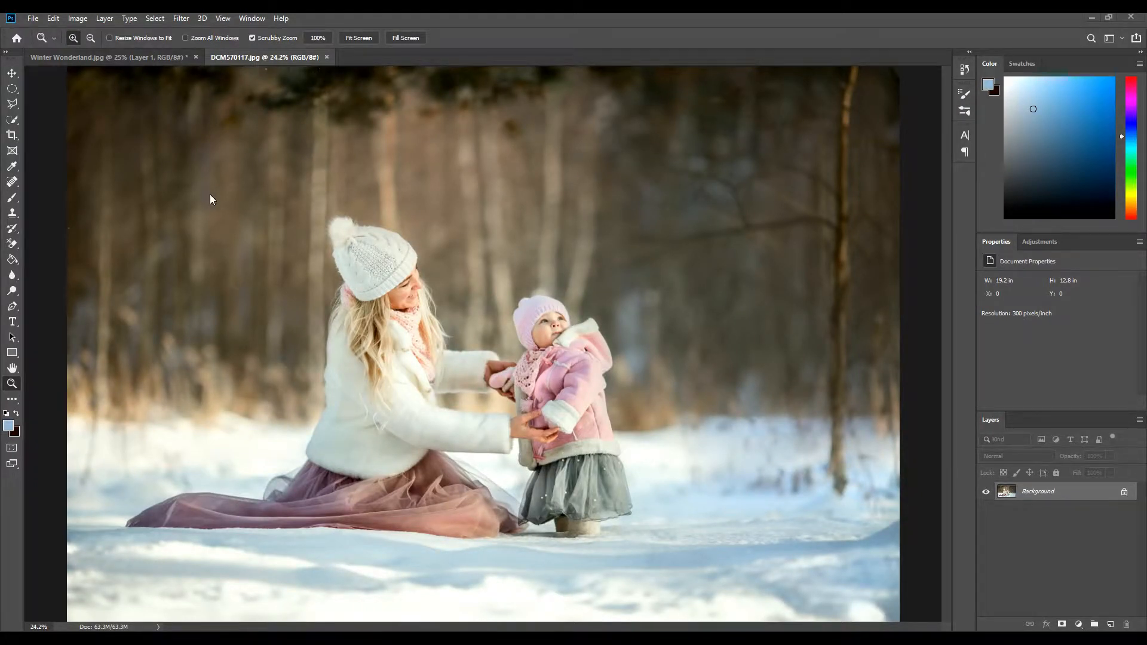
pyautogui.moveTo(489, 337)
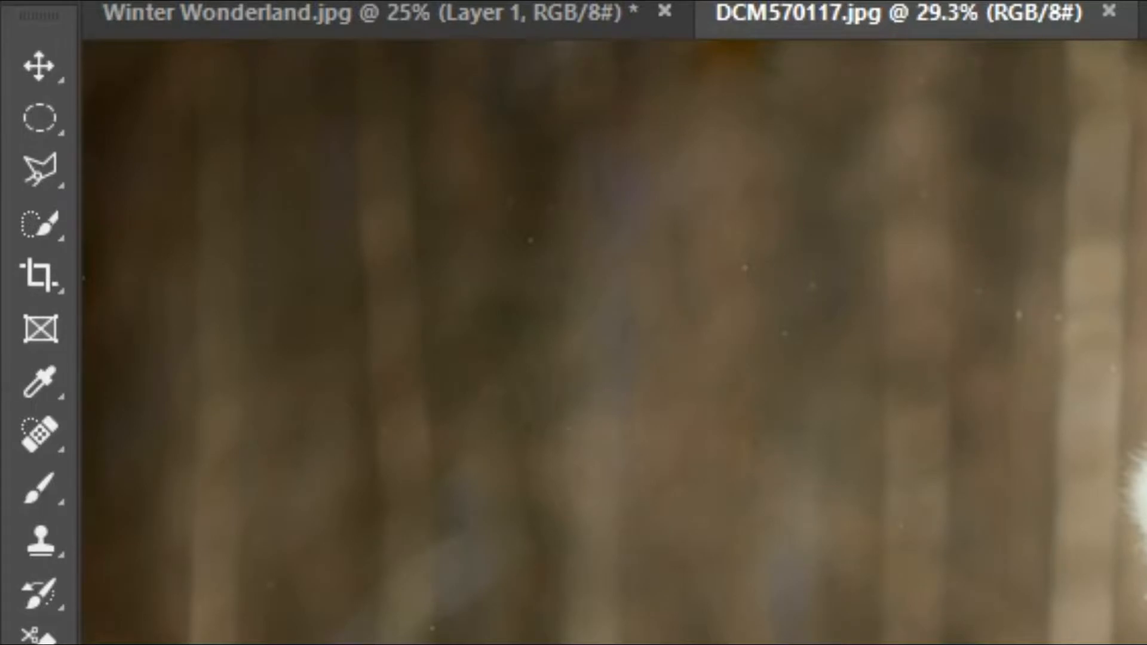
# Select the mother and child, skirt included, with the Quick Selection Tool
pyautogui.click(41, 230)
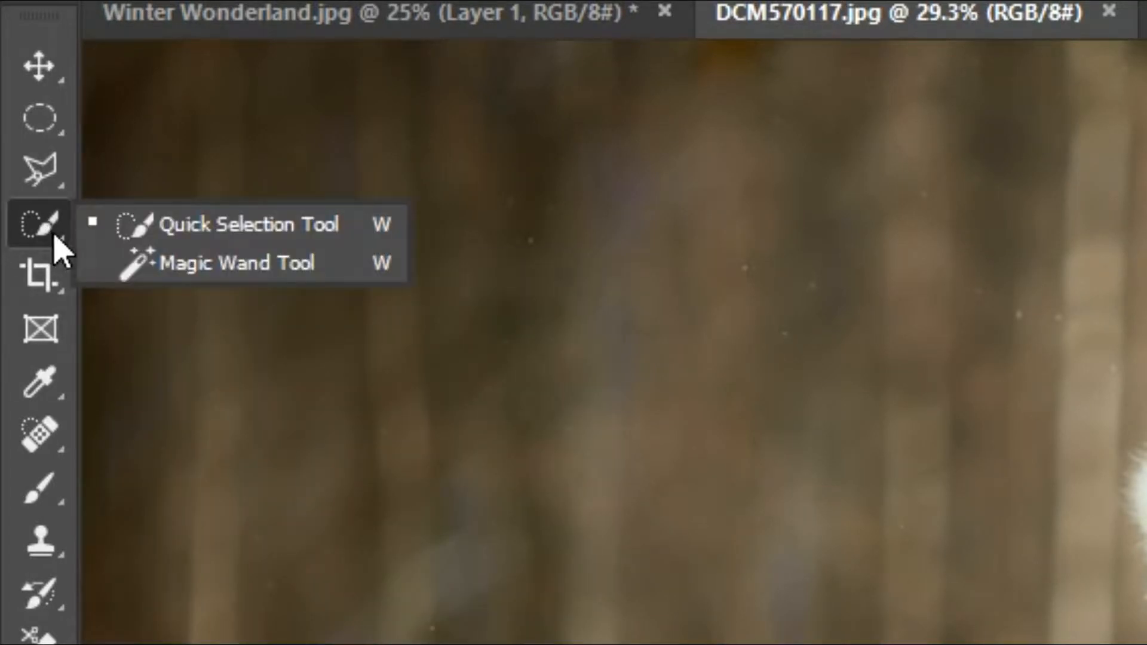
pyautogui.click(50, 19)
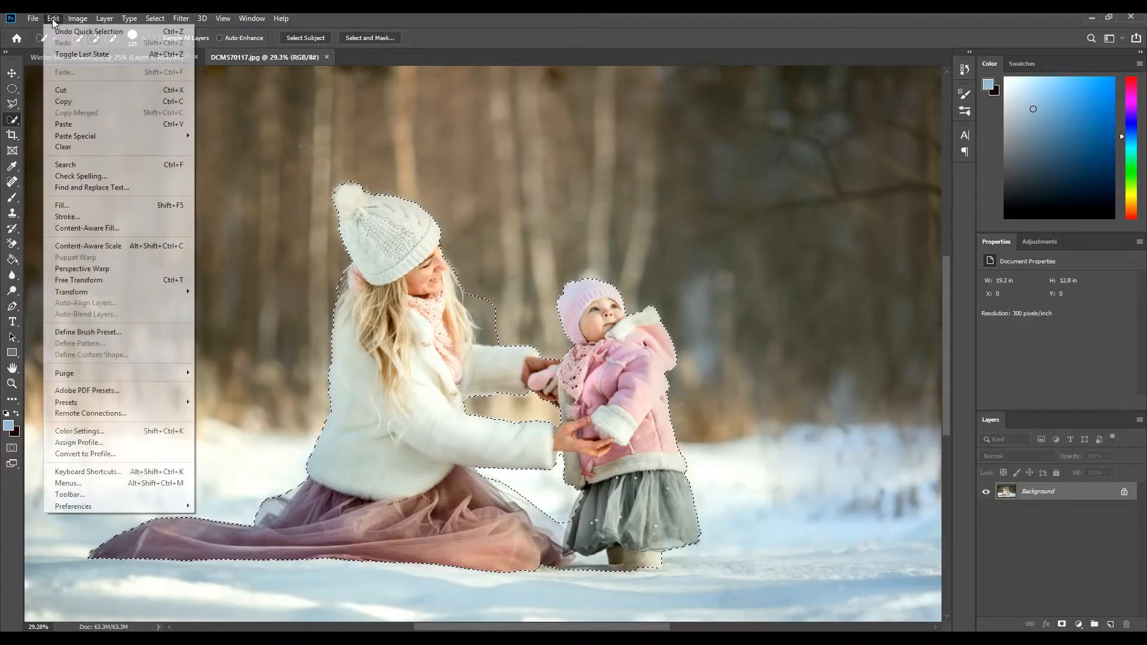
pyautogui.moveTo(292, 276)
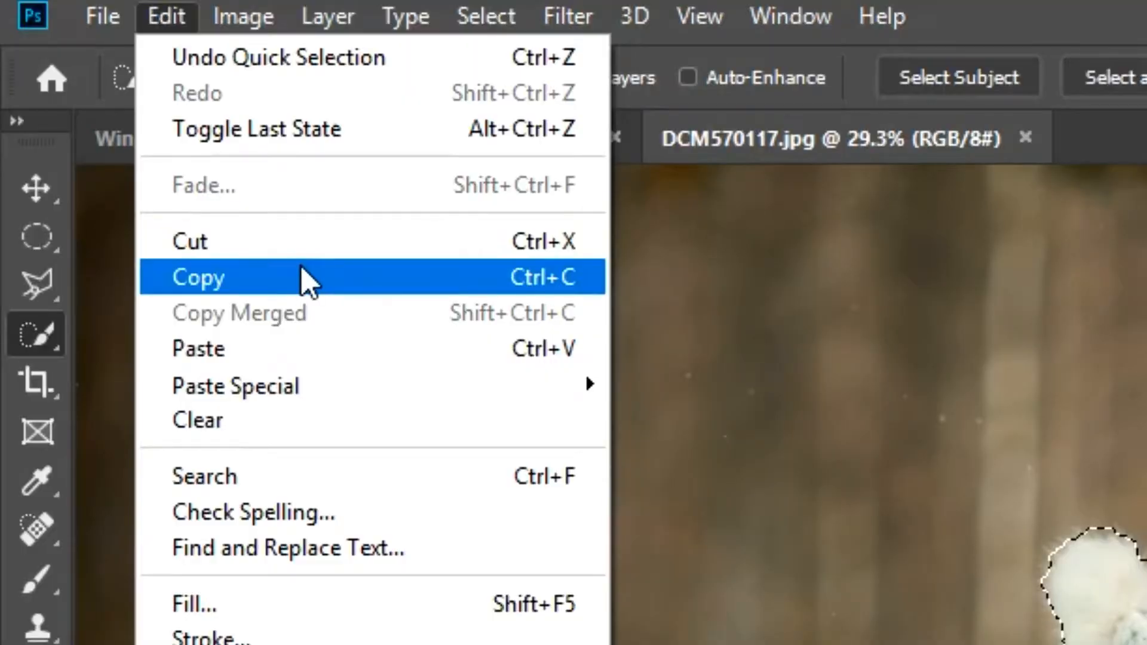
# Copy the selected pair and paste them as a new layer in Winter Wonderland.jpg
pyautogui.click(197, 277)
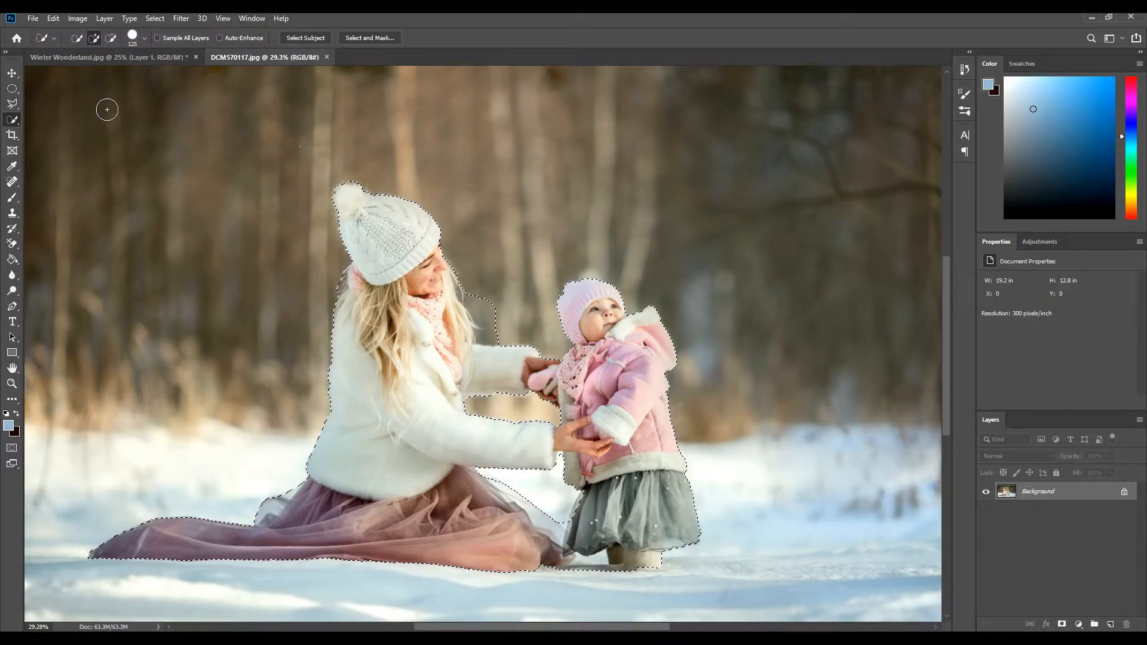
pyautogui.click(89, 73)
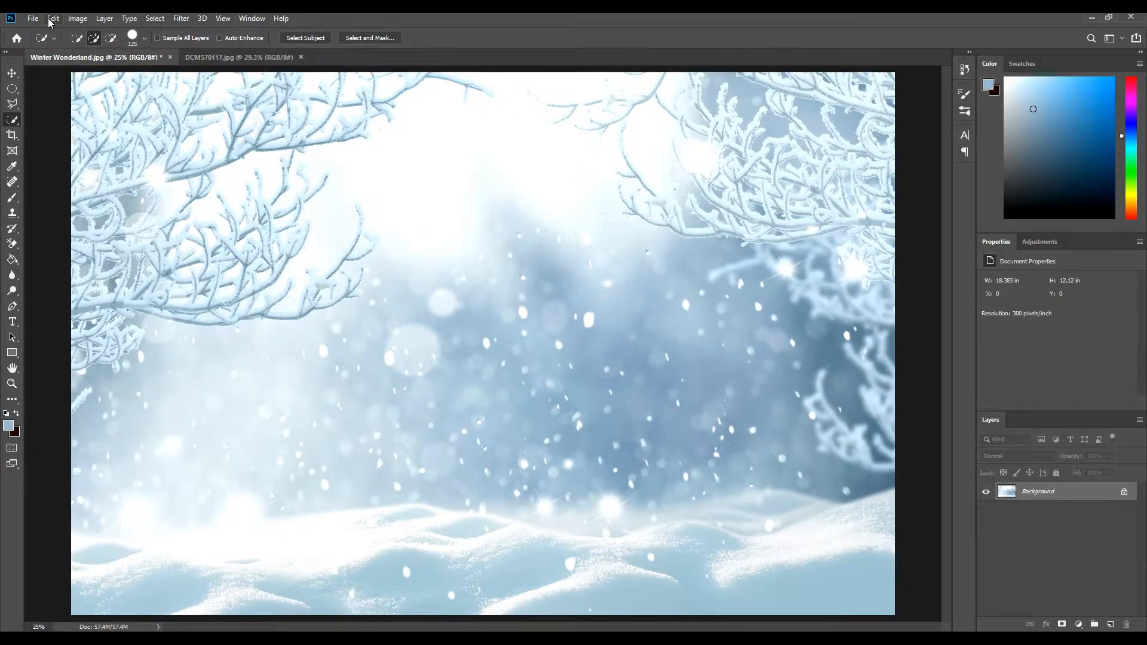
pyautogui.click(53, 20)
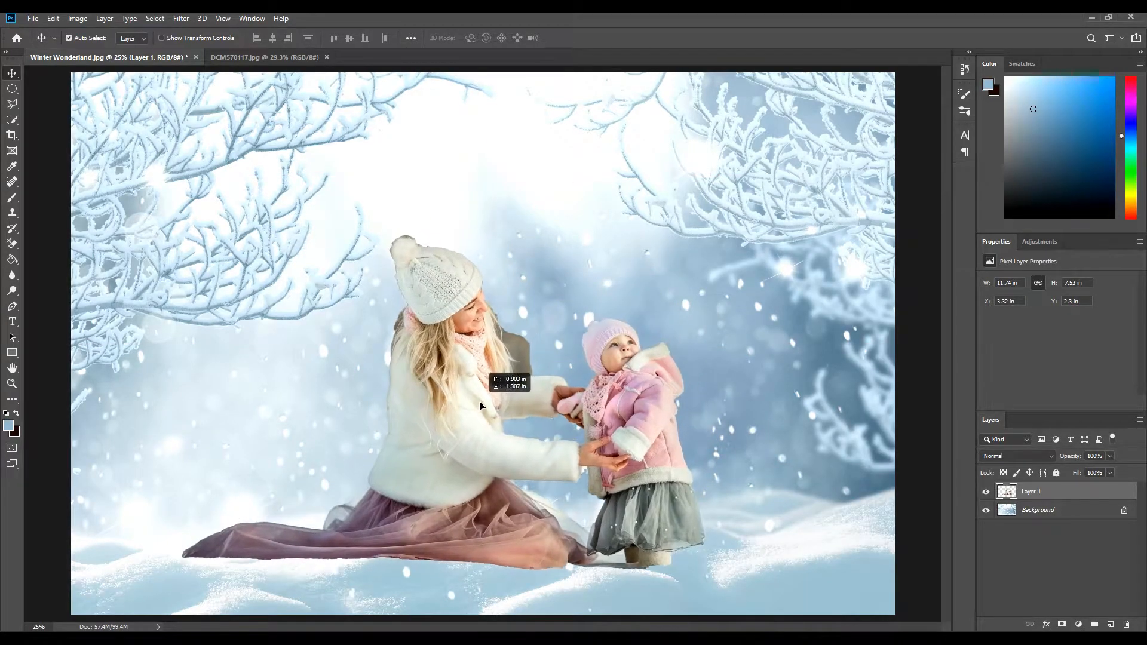
# Move Layer 1 so the pair rests lower-left on the snowy ground
pyautogui.moveTo(481, 406); pyautogui.dragTo(510, 416)
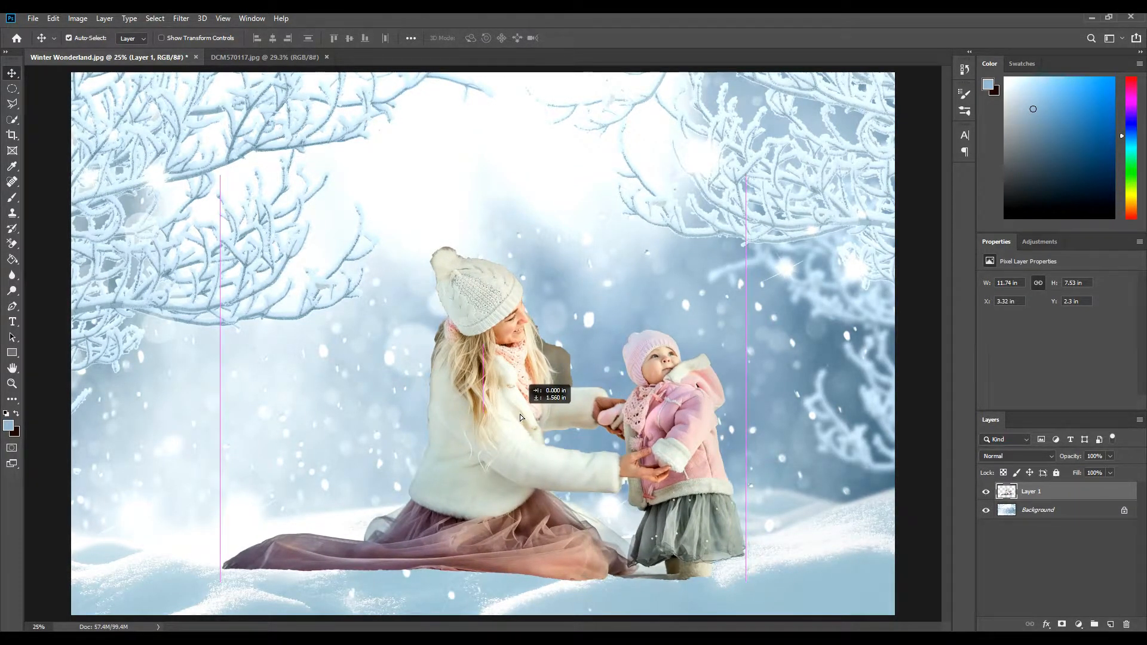
pyautogui.moveTo(520, 416); pyautogui.dragTo(455, 432)
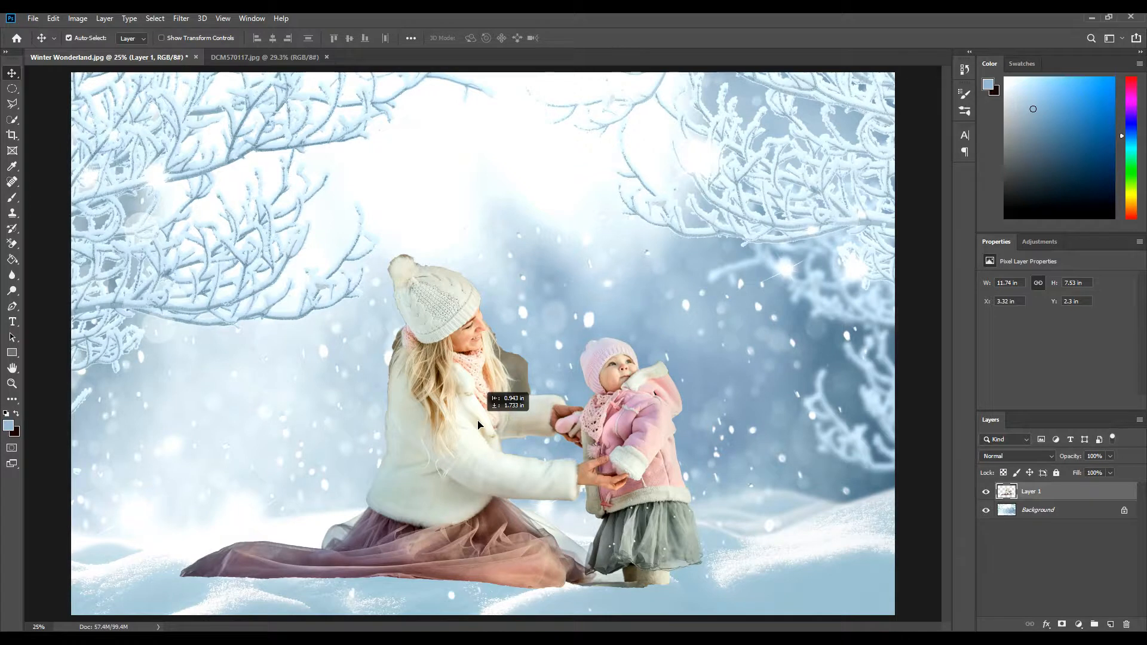
pyautogui.moveTo(479, 409); pyautogui.dragTo(475, 426)
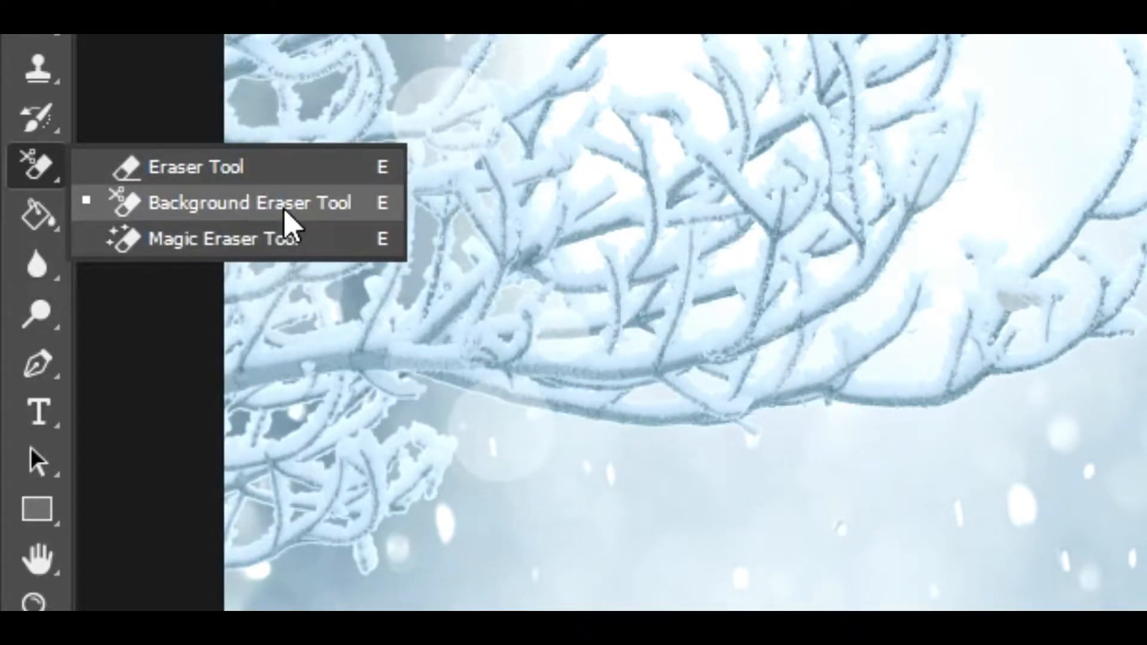
# Erase the old background fringe around the mother's hat, hair and arm with the Background Eraser
pyautogui.click(251, 203)
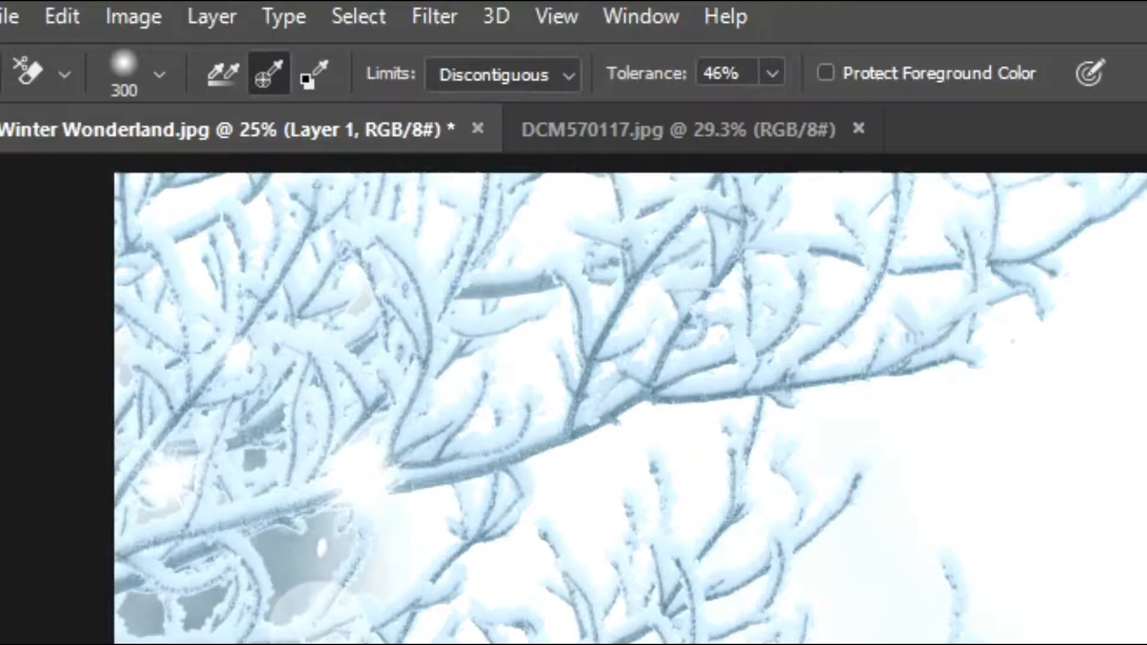
pyautogui.moveTo(270, 78)
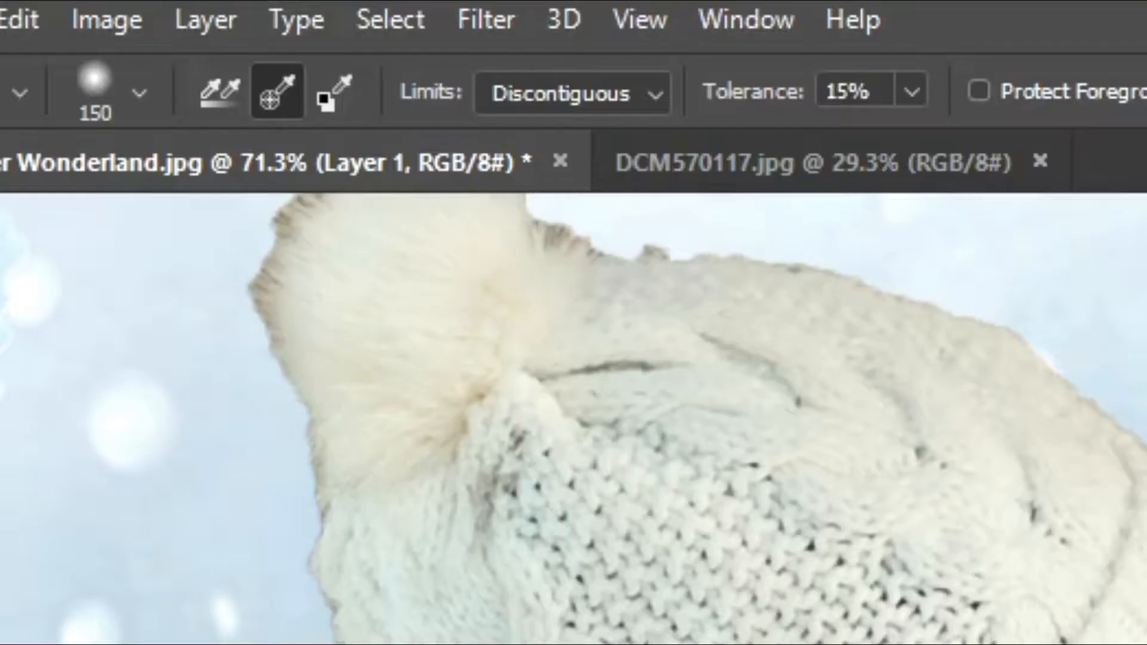
pyautogui.click(910, 91)
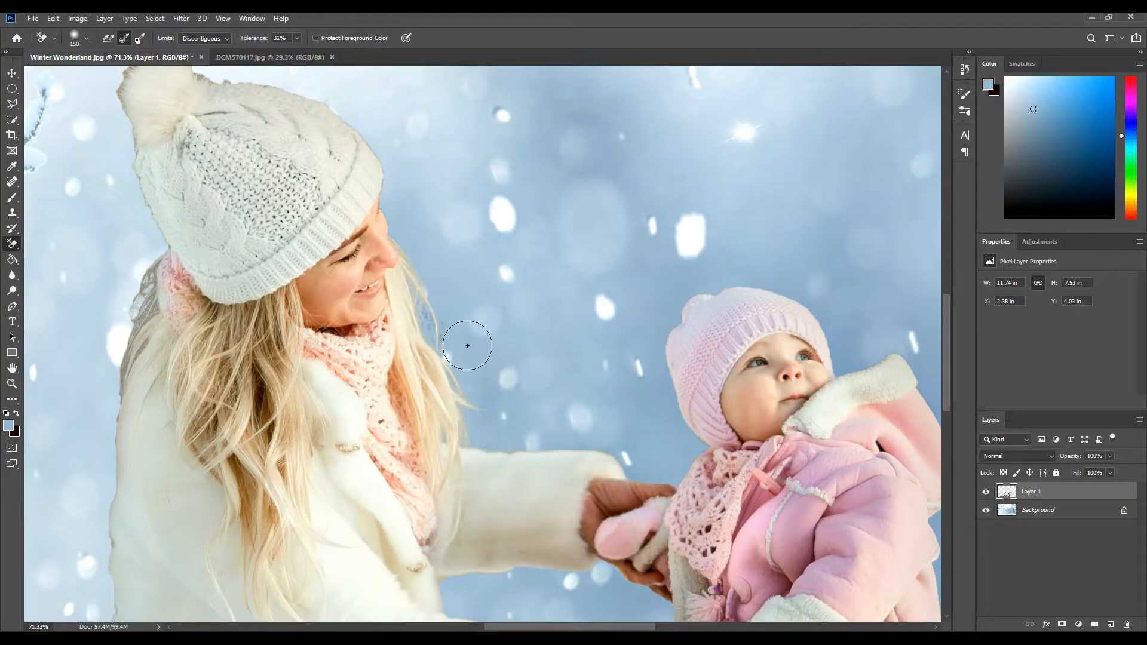
pyautogui.moveTo(479, 377)
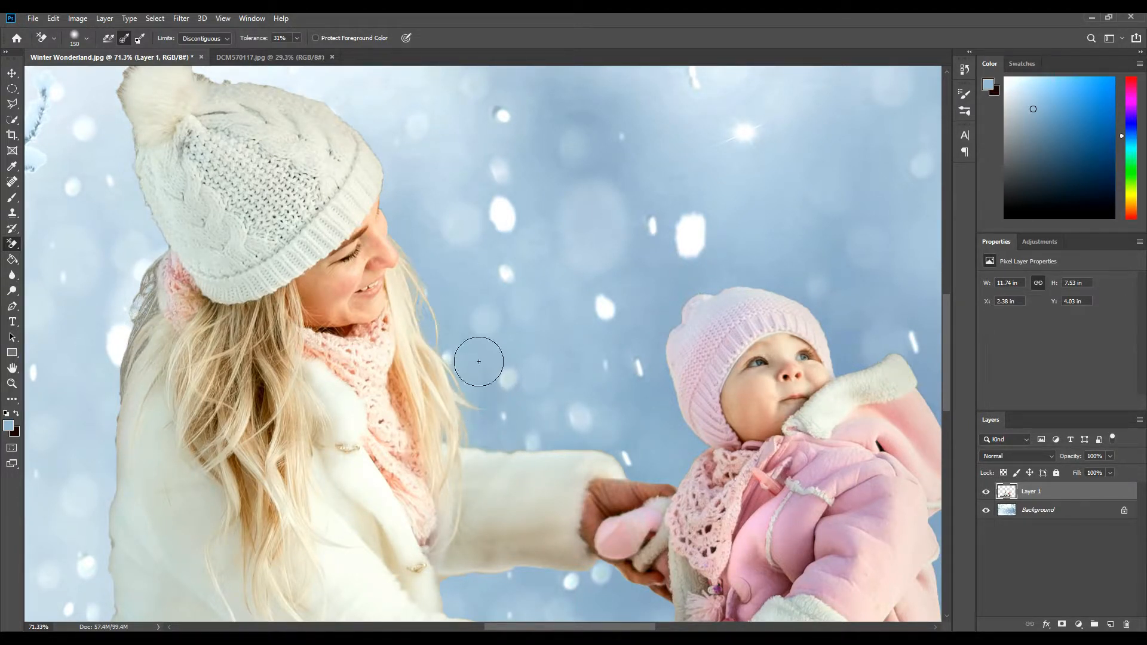
pyautogui.moveTo(413, 198)
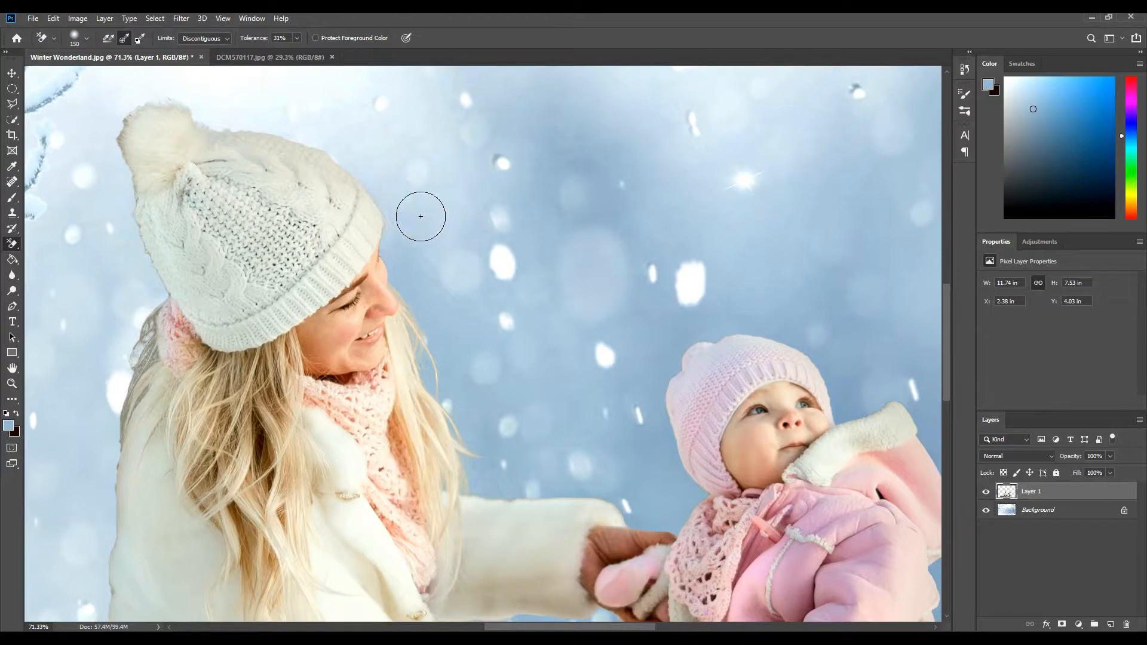
pyautogui.moveTo(193, 125)
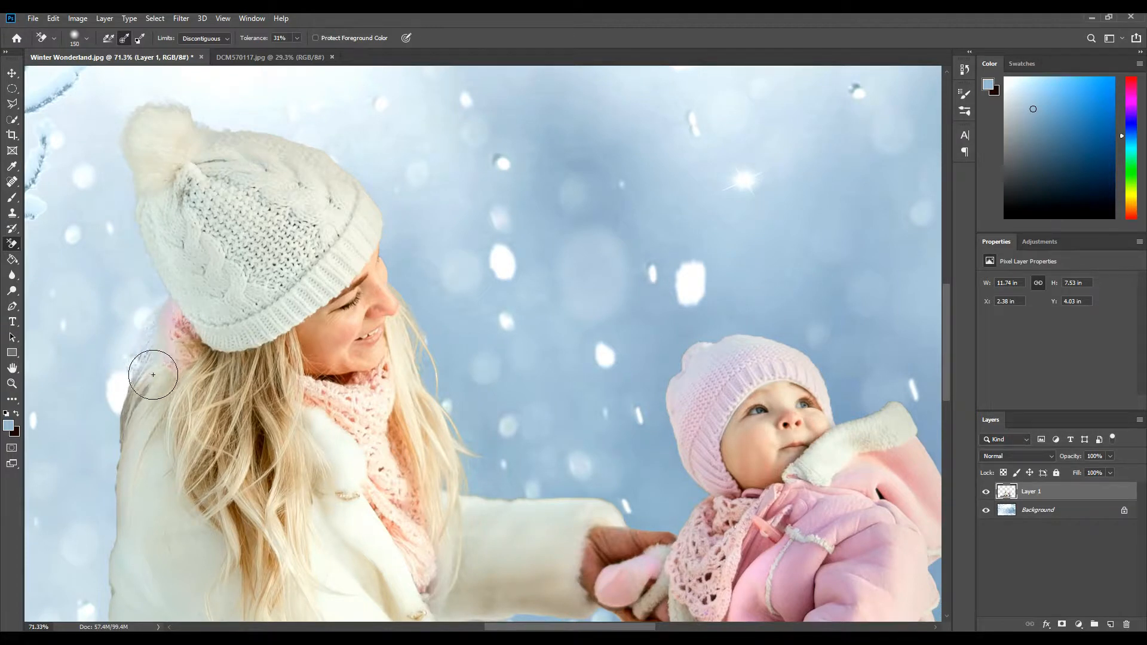
# Erase along the mother's hair, then with Limits Find Edges clear between mother and child
pyautogui.moveTo(153, 374); pyautogui.dragTo(168, 377)
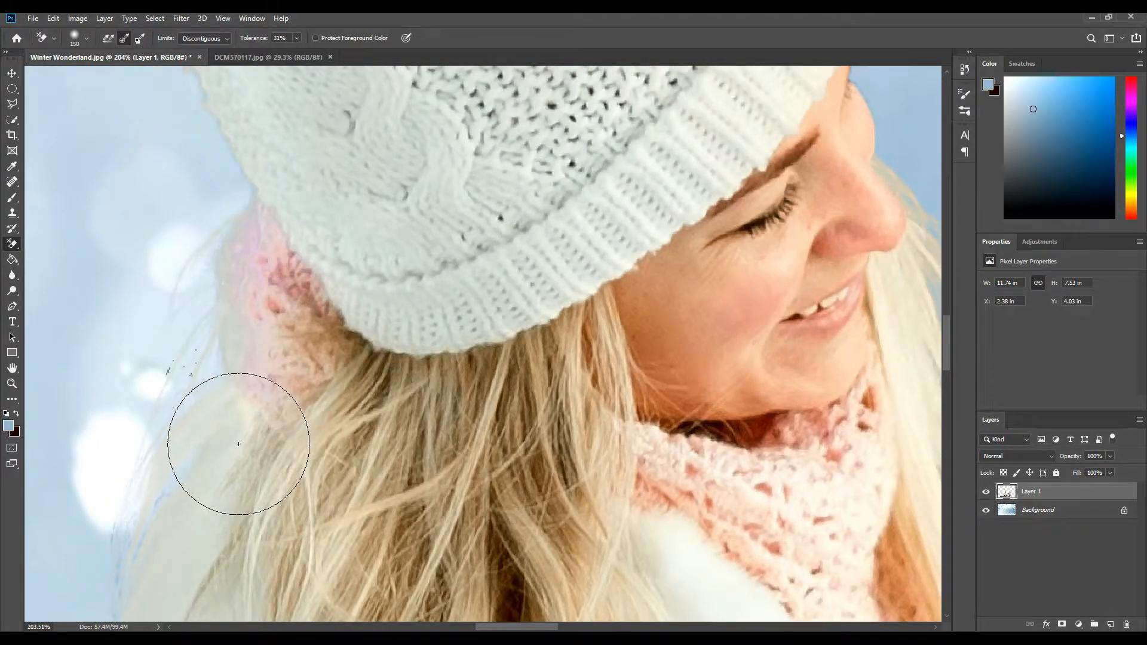
pyautogui.scroll(-3)
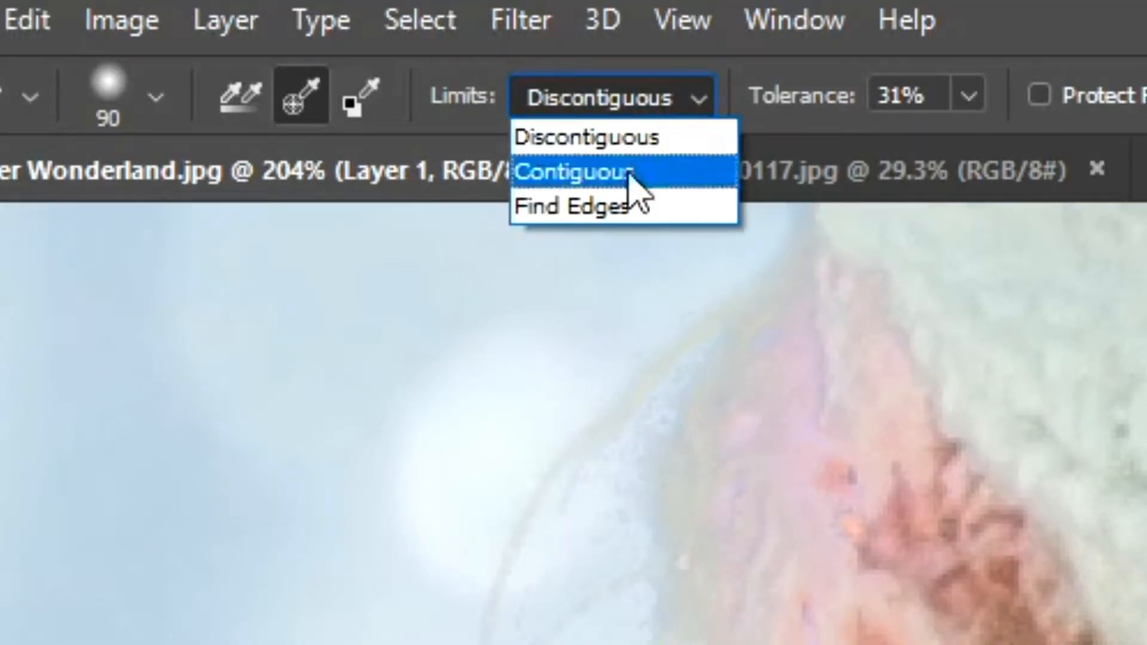
pyautogui.click(574, 206)
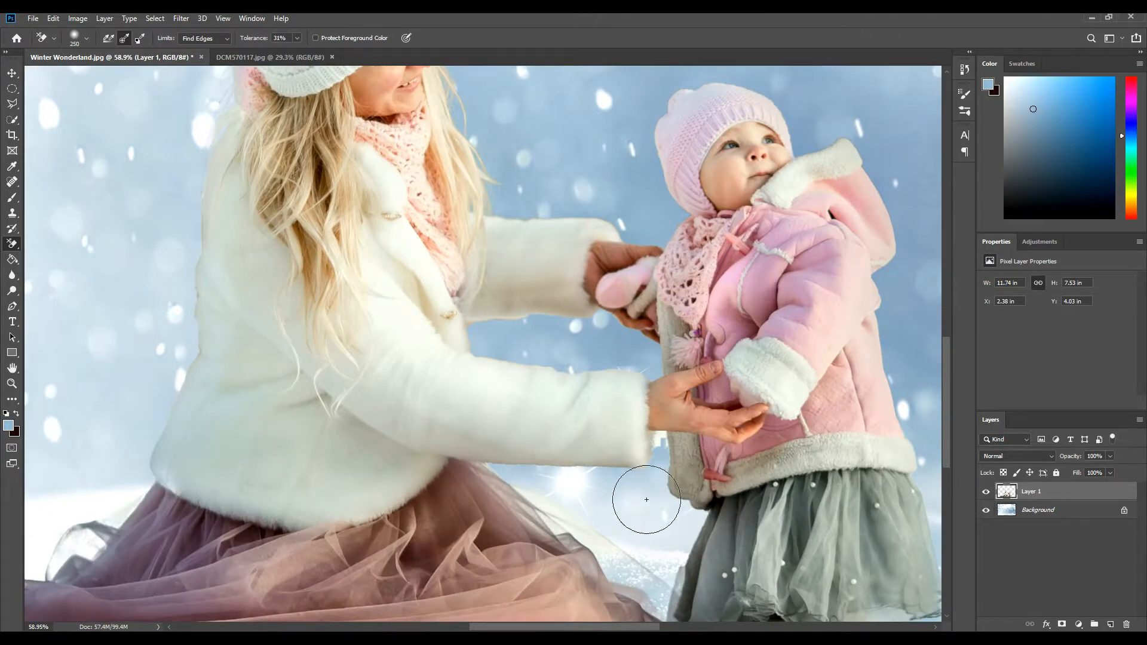
pyautogui.scroll(-3)
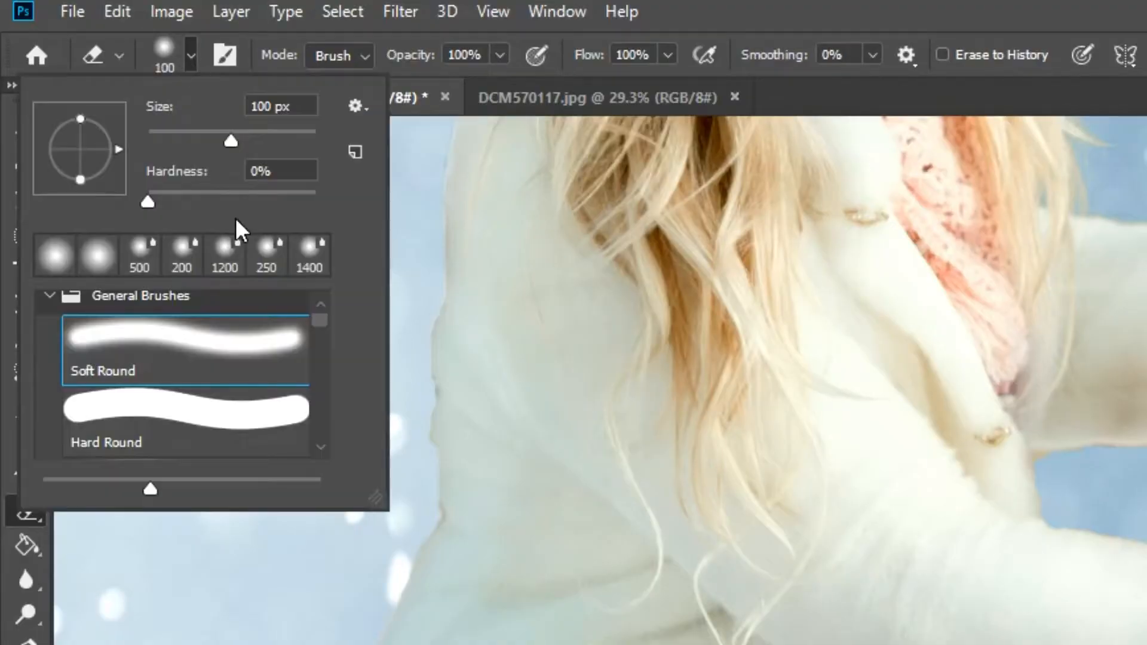
# Soften the Eraser to 0% hardness and erase the skirts and feet into the snow
pyautogui.moveTo(146, 203); pyautogui.dragTo(316, 203)
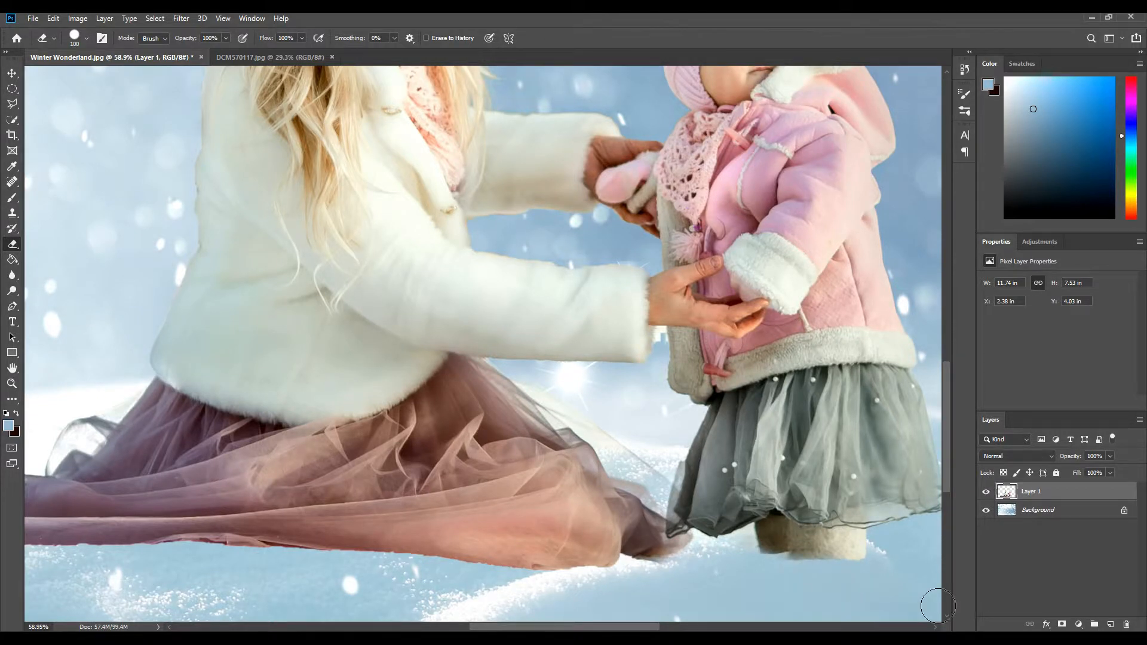
pyautogui.moveTo(858, 590)
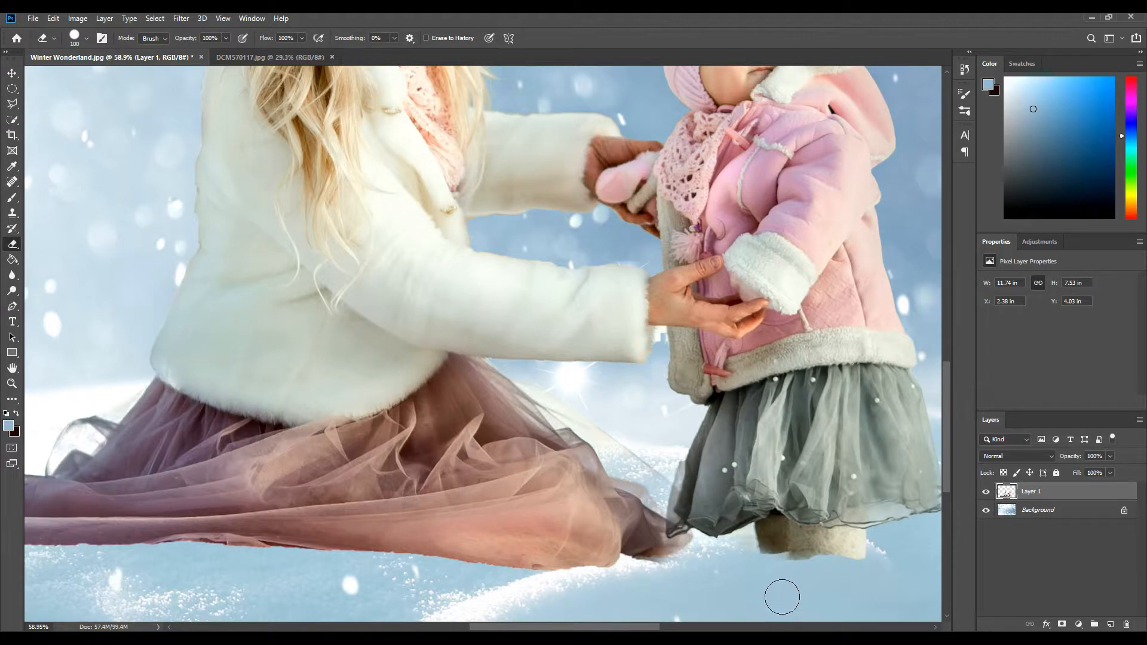
pyautogui.moveTo(744, 595)
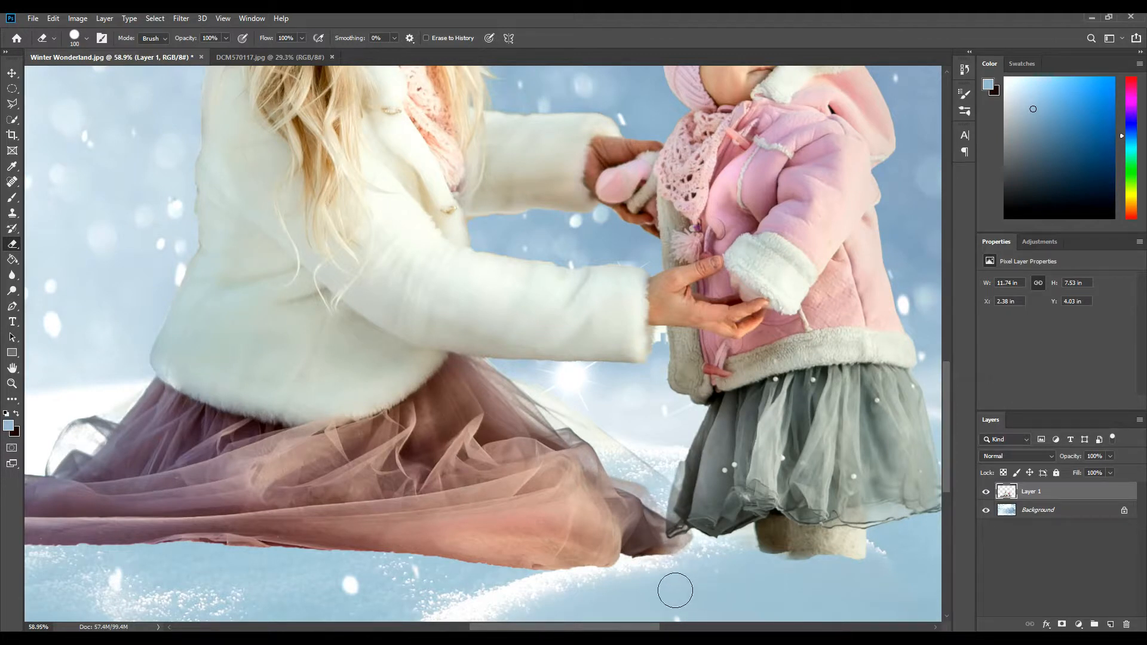
pyautogui.moveTo(616, 598)
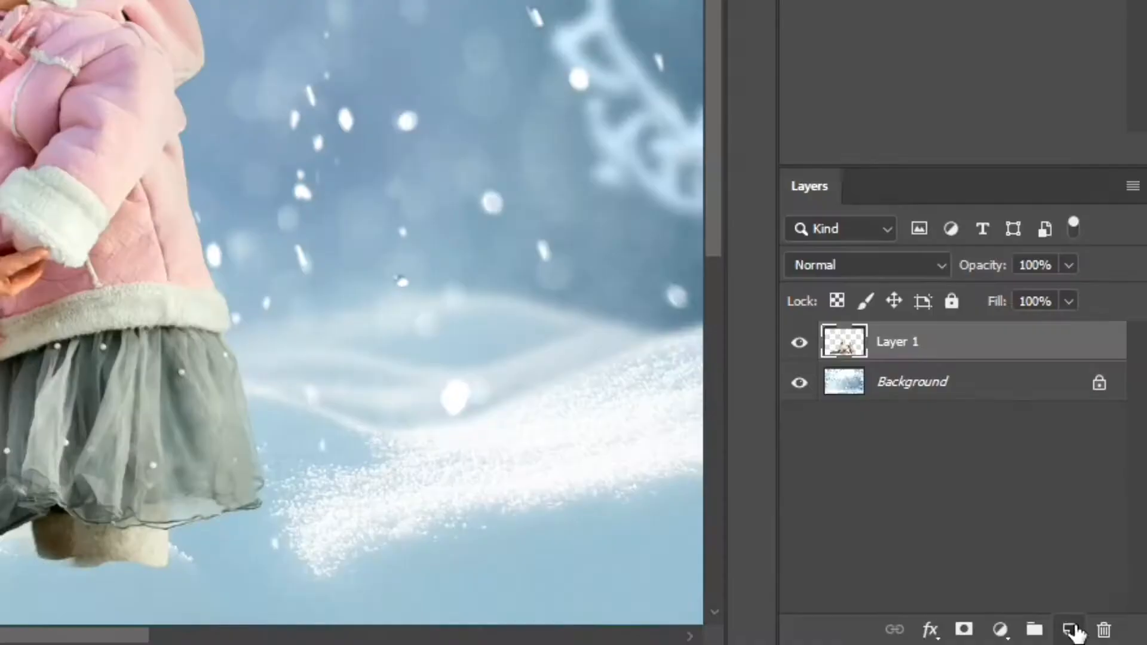
# Add empty Layer 2 and clip it to the mother-and-child layer
pyautogui.click(1067, 629)
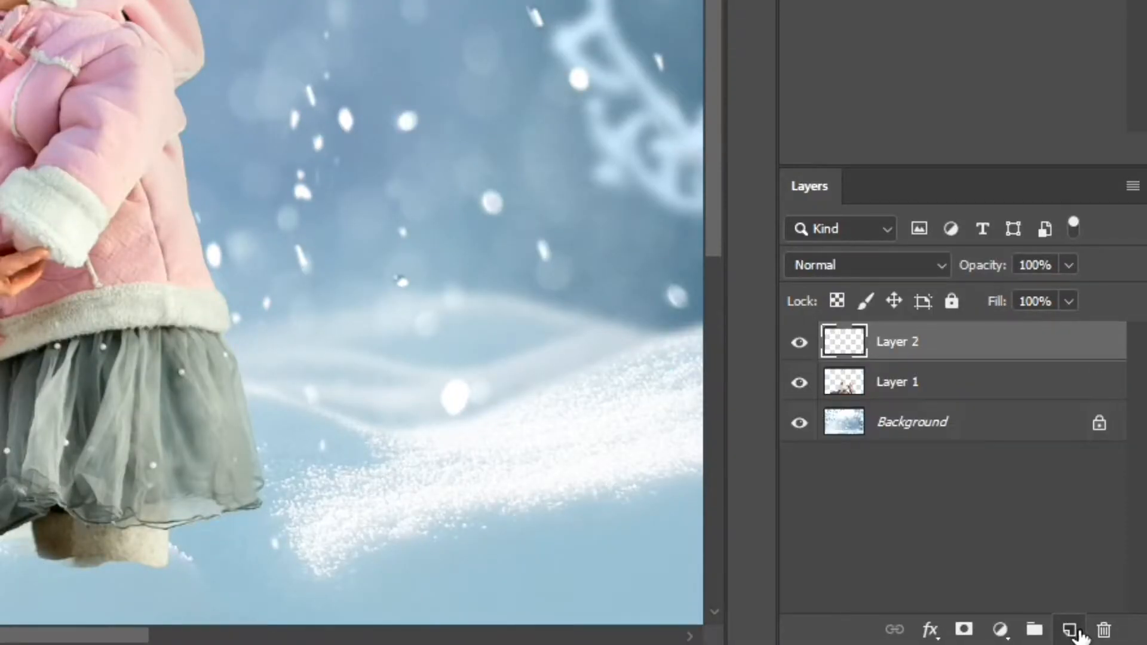
pyautogui.moveTo(1056, 578)
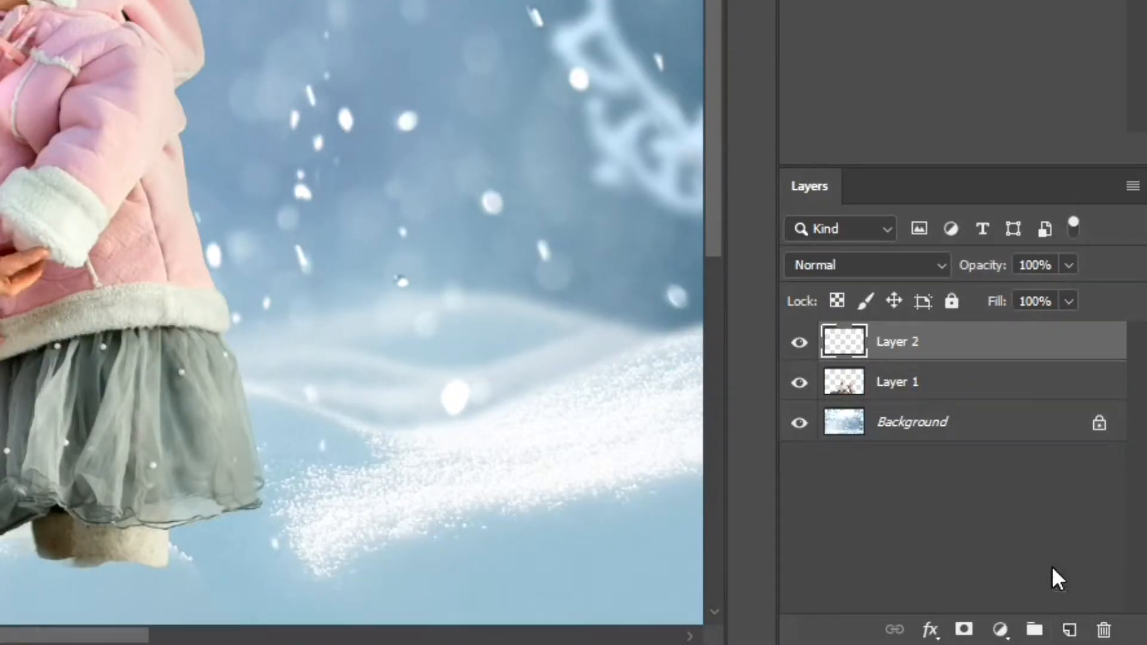
pyautogui.rightClick(897, 341)
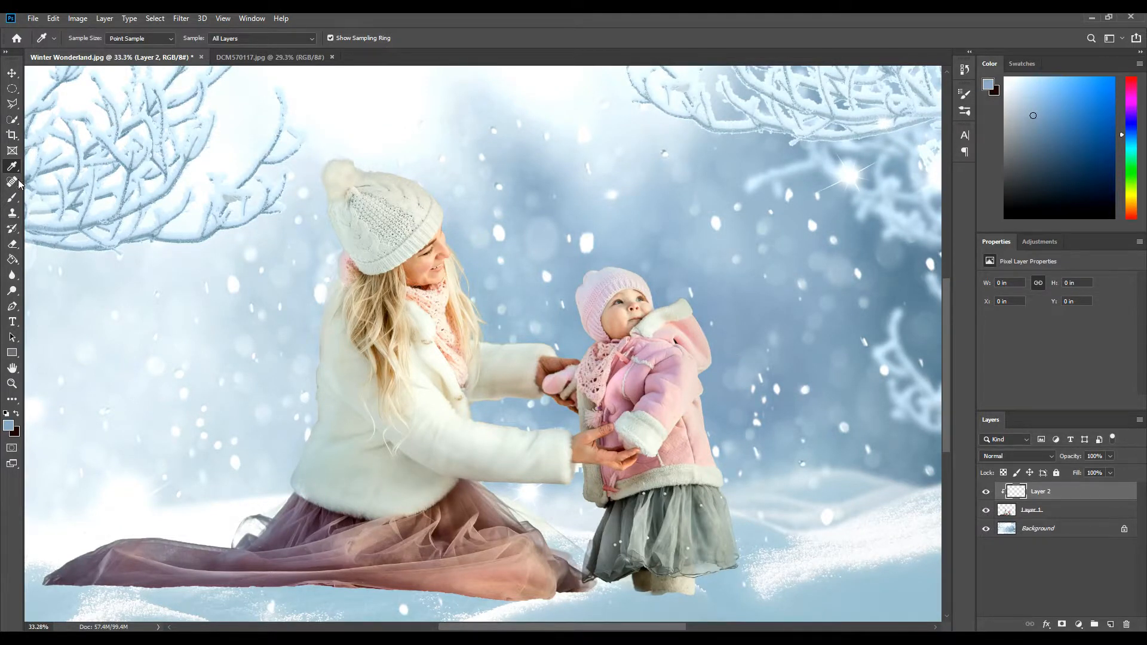
pyautogui.moveTo(12, 198)
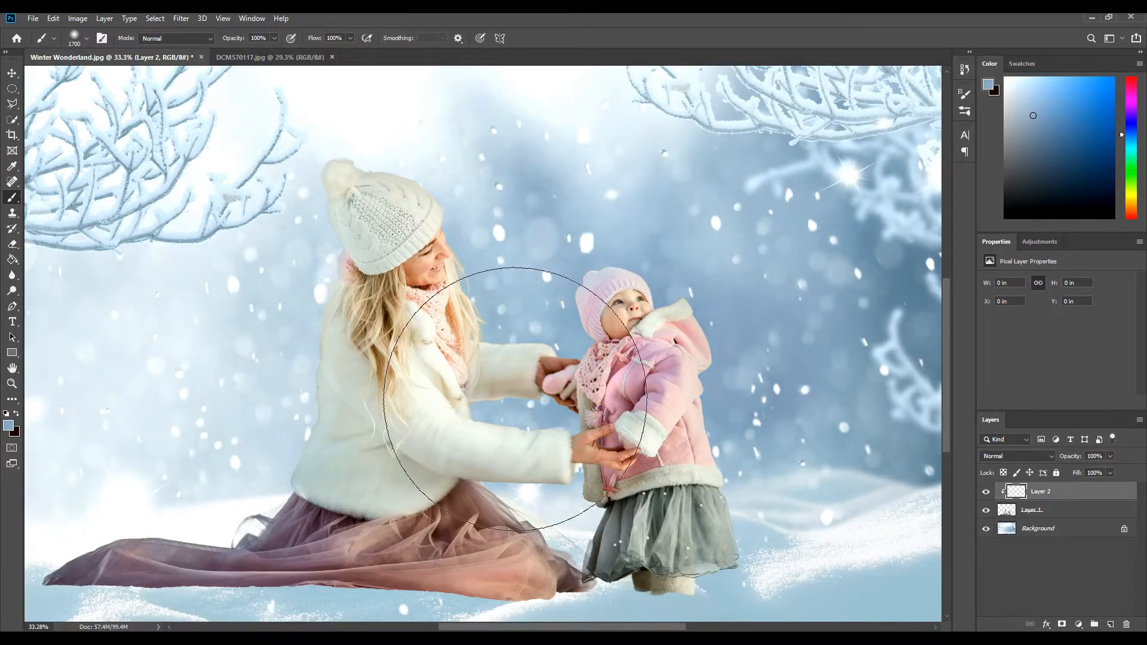
pyautogui.moveTo(589, 358)
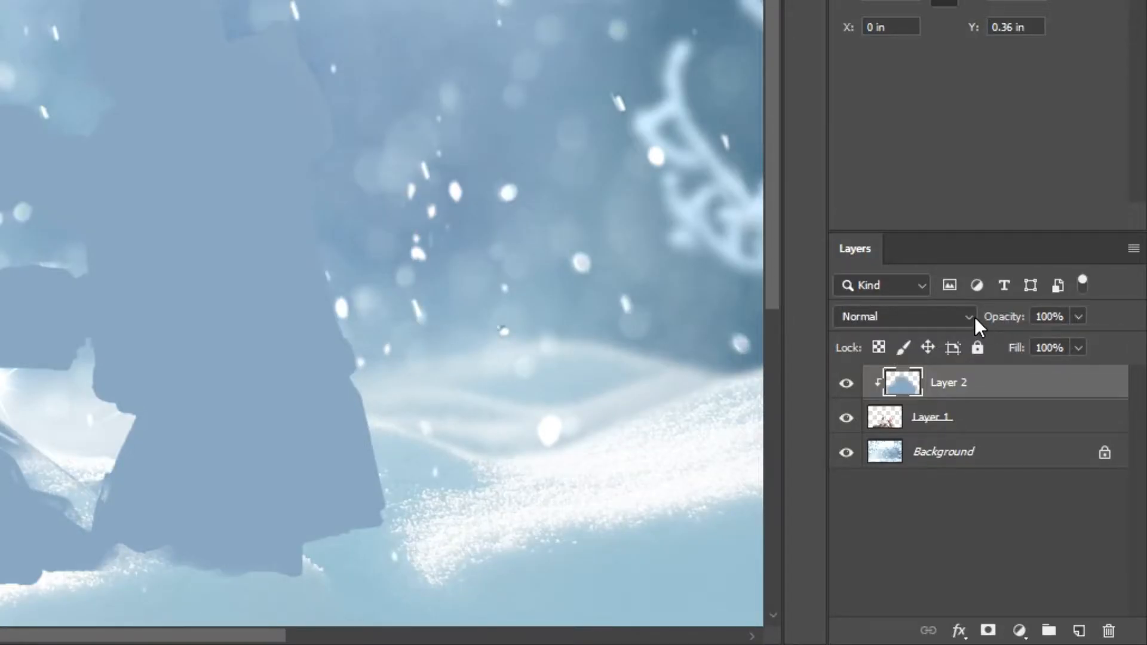
# Change Layer 2's blend mode so the sampled blue tints the figures
pyautogui.click(903, 316)
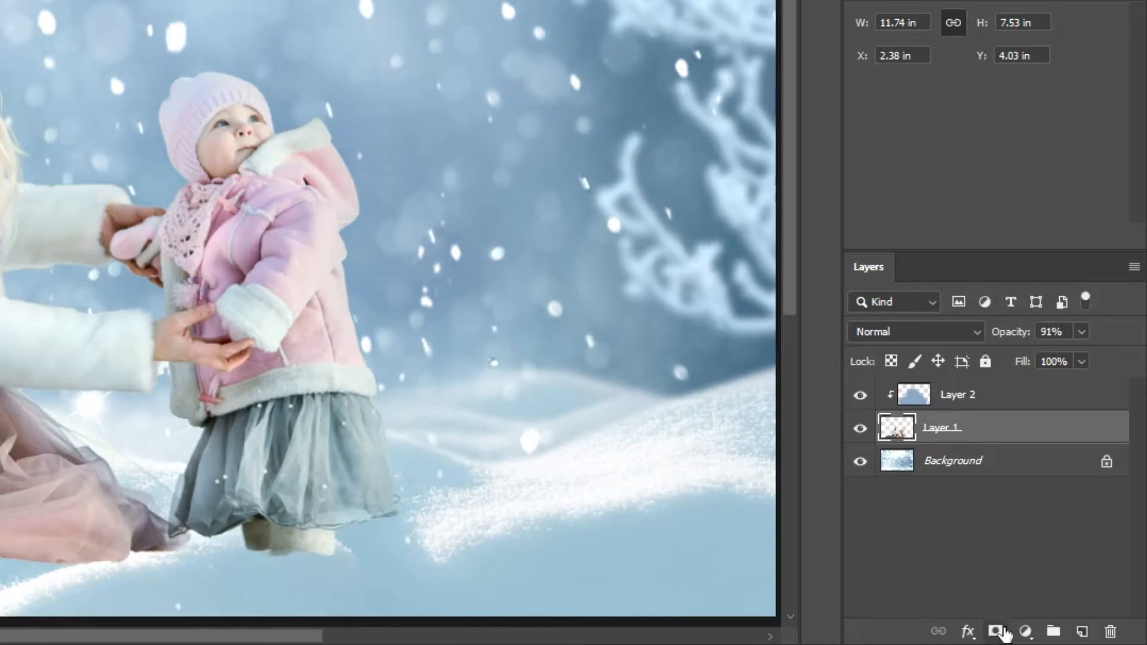
pyautogui.click(1001, 630)
pyautogui.write('Sh')
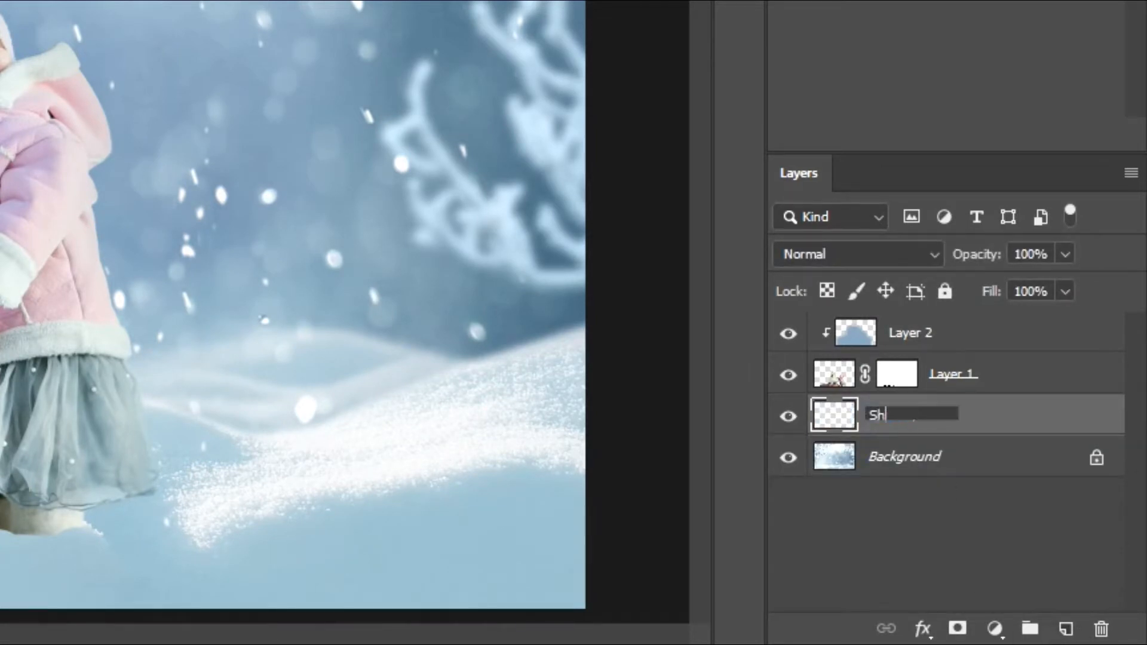
# Name the layer Shadows, pick a dark desaturated brown, and paint soft shadows under the pair
pyautogui.press('Enter')
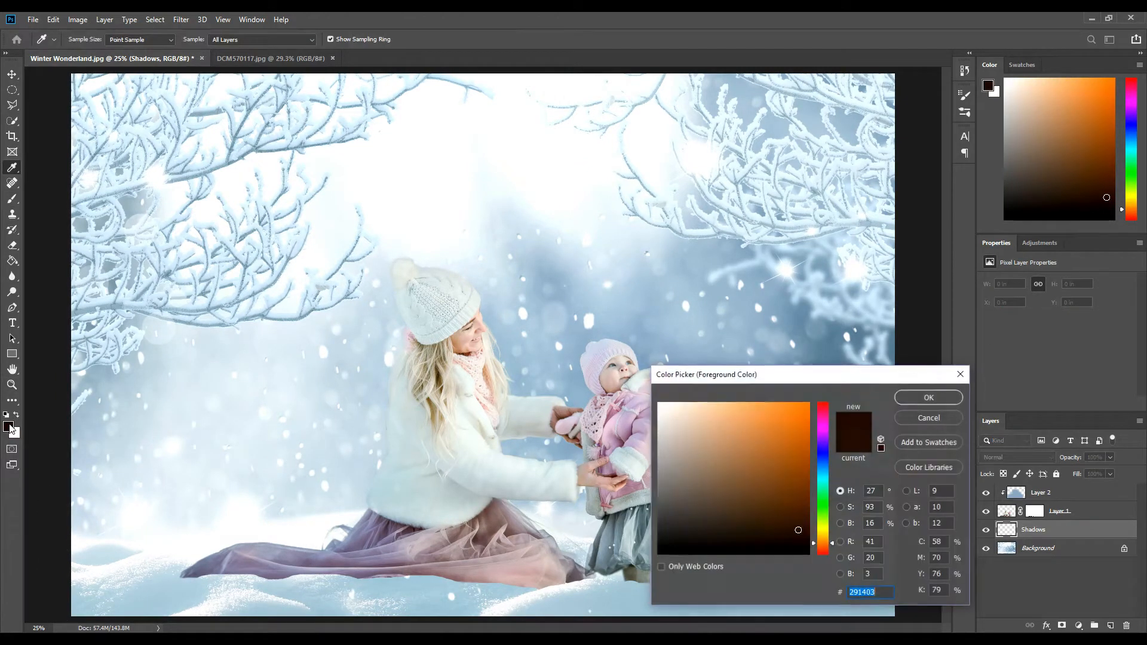
pyautogui.click(692, 543)
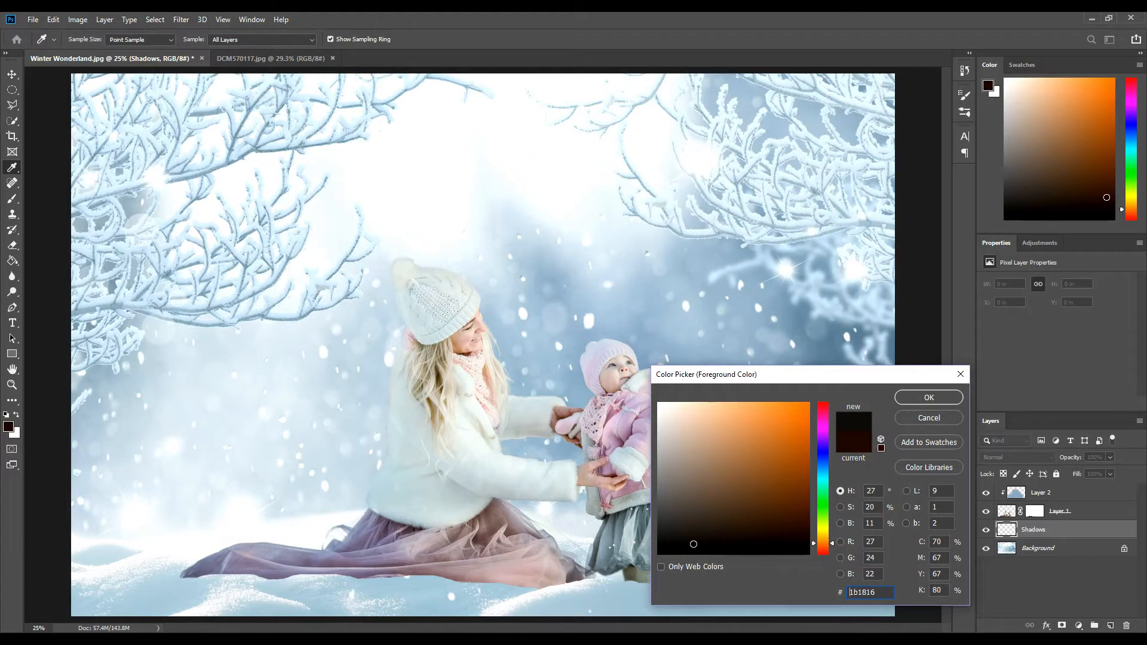
pyautogui.click(928, 398)
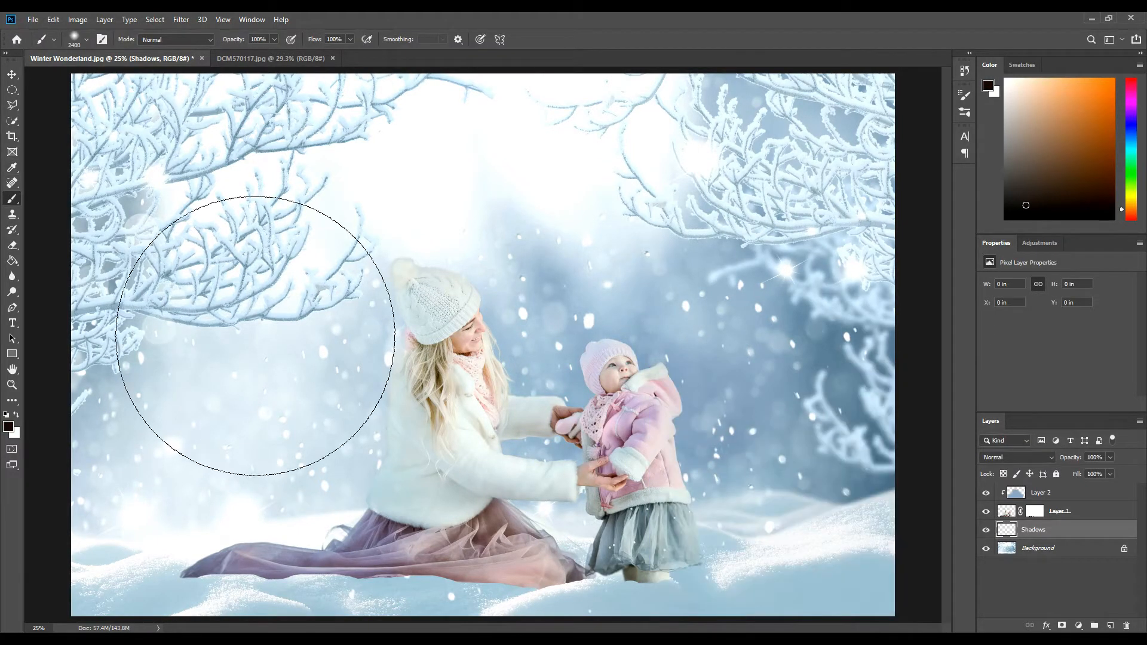
pyautogui.moveTo(769, 477)
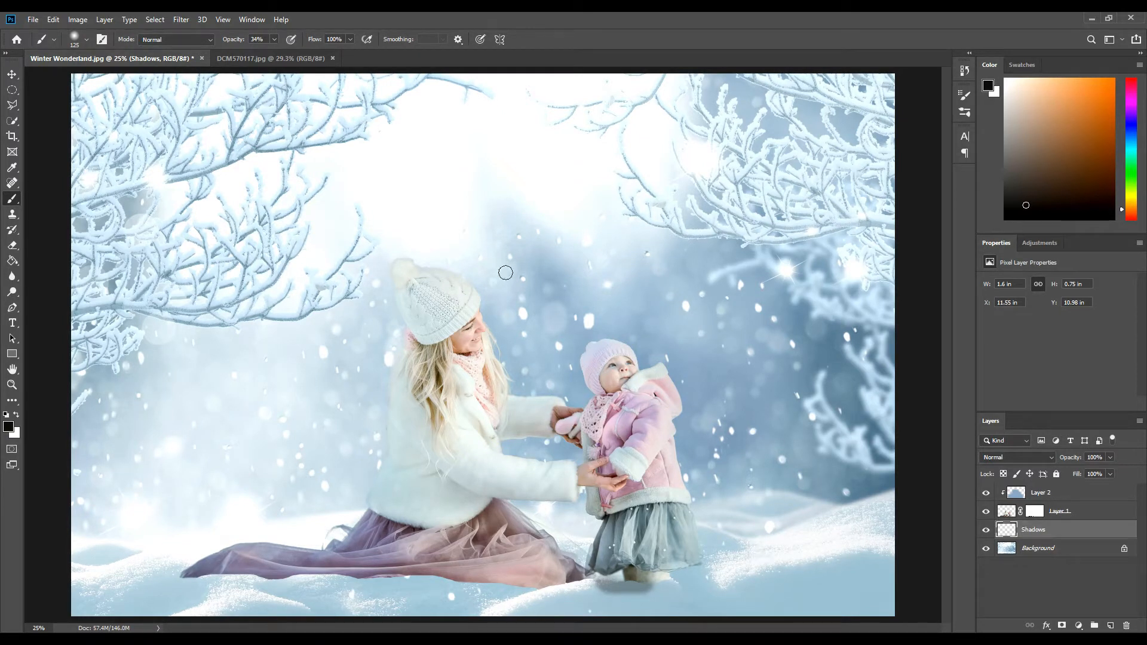
pyautogui.click(271, 57)
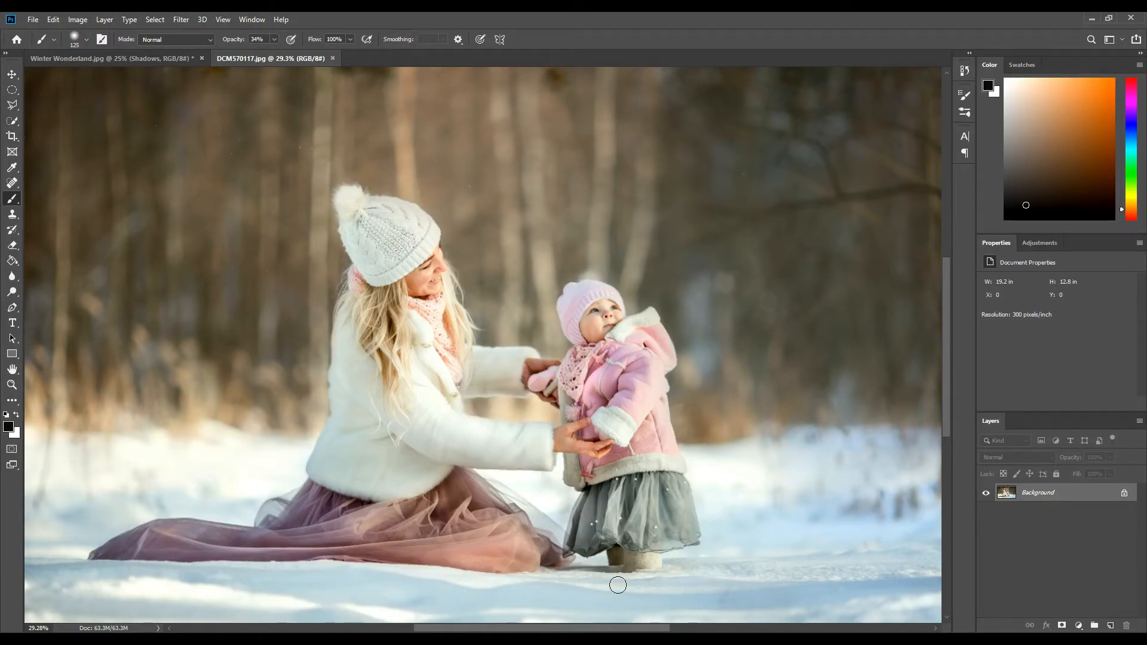
pyautogui.moveTo(533, 587)
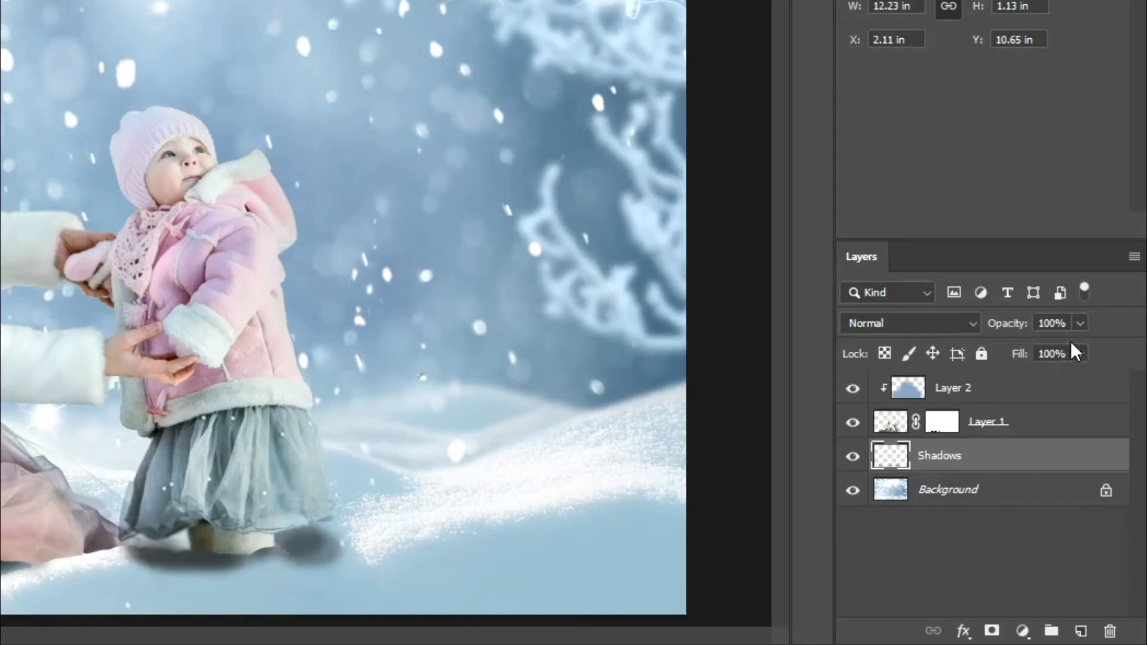
# Lower Shadows to 40% opacity and mask away part of the shadow under the child
pyautogui.moveTo(1090, 350); pyautogui.dragTo(1024, 350)
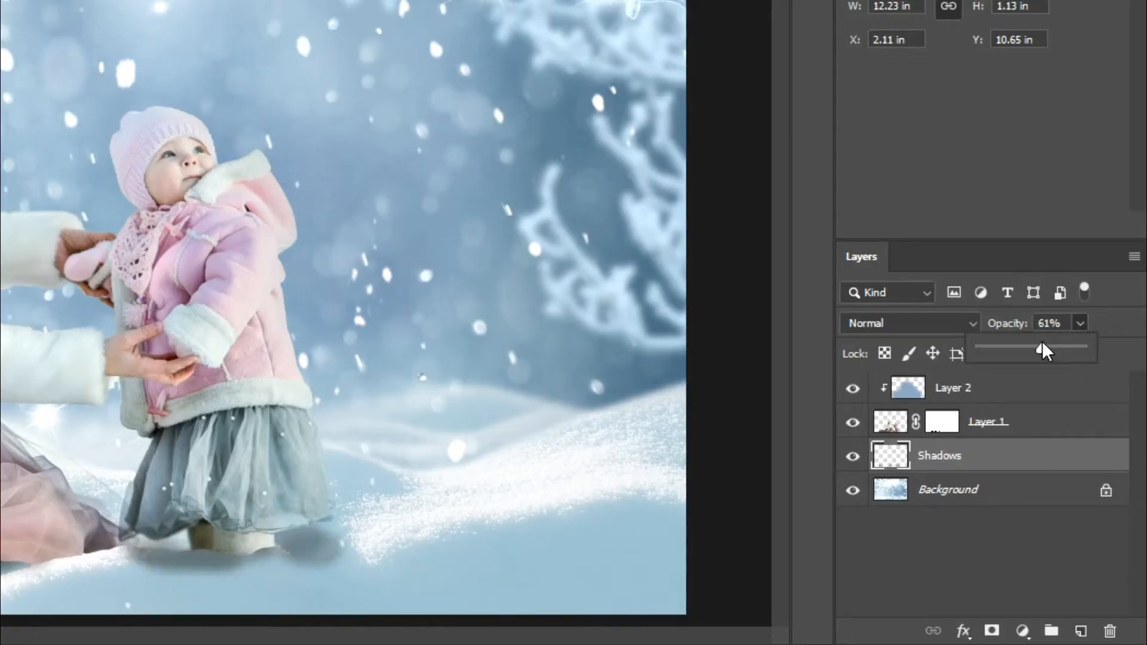
pyautogui.moveTo(1041, 350); pyautogui.dragTo(1020, 353)
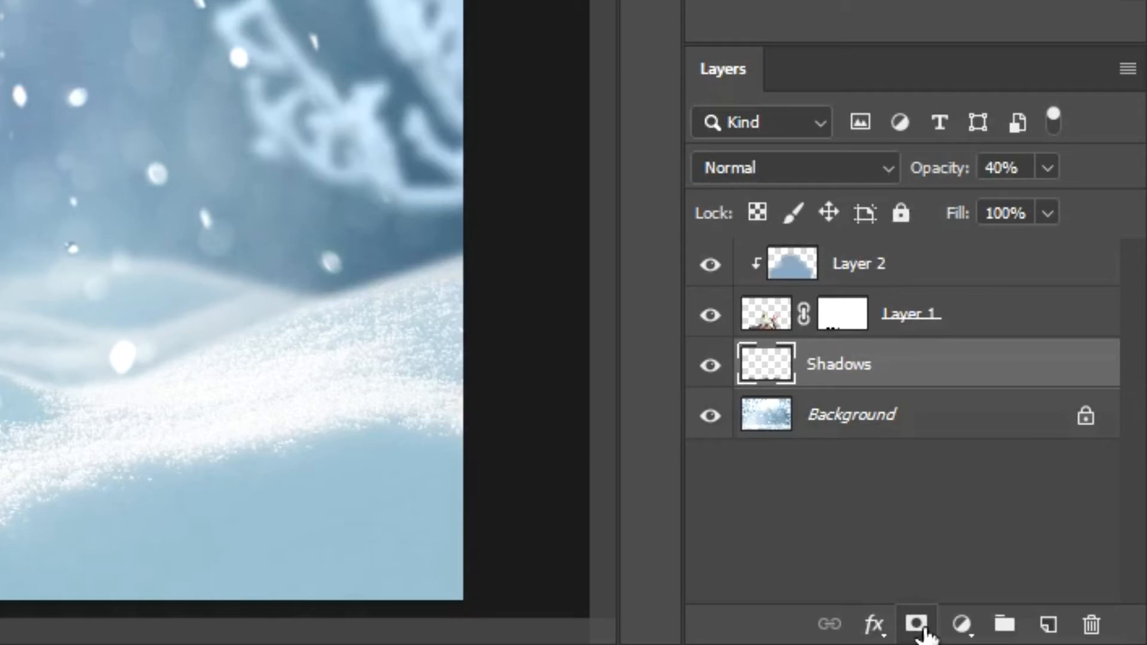
pyautogui.click(917, 624)
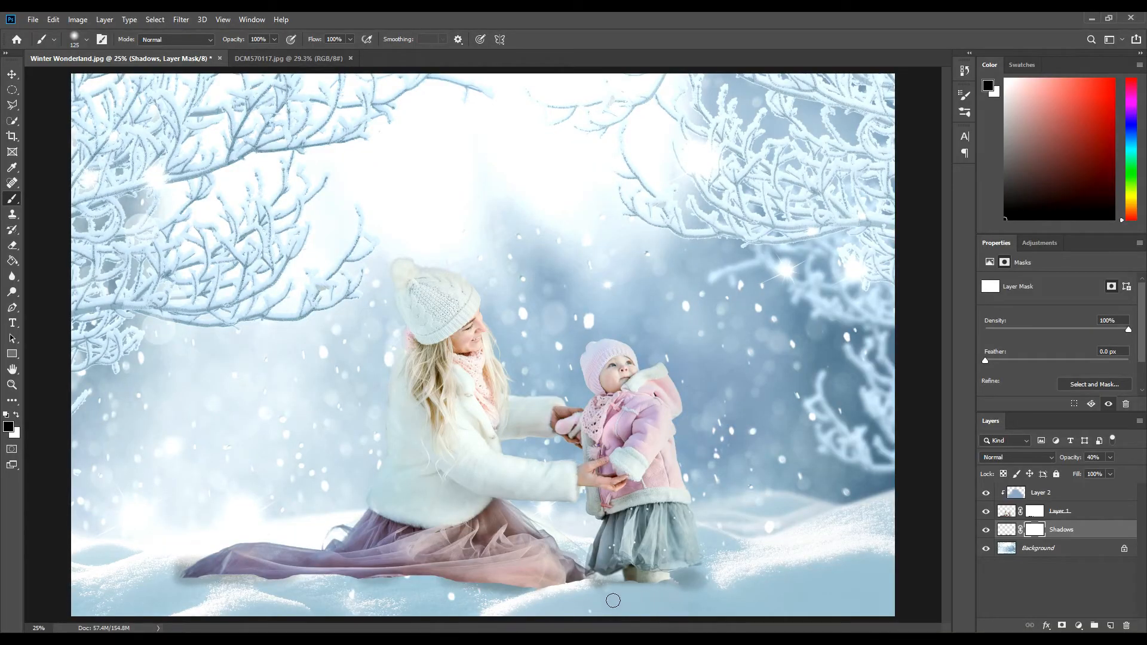
pyautogui.moveTo(613, 599); pyautogui.dragTo(776, 569)
pyautogui.write('Depth')
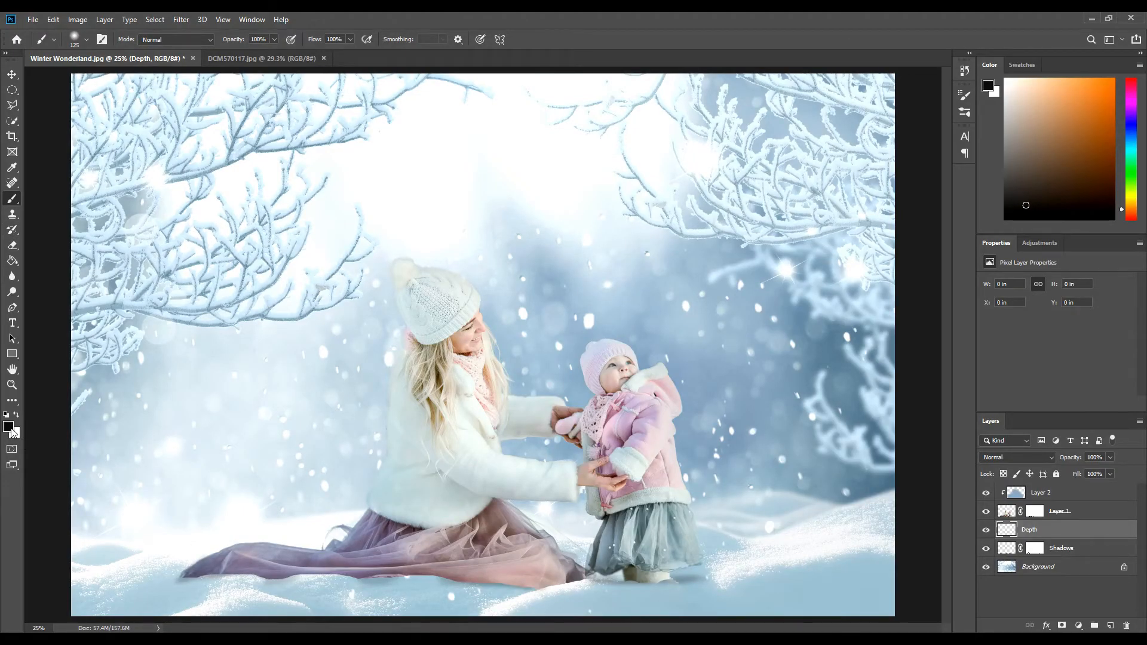
# Paint a dark-blue vignette around the figures on the Depth layer and blend it as Soft Light
pyautogui.click(7, 425)
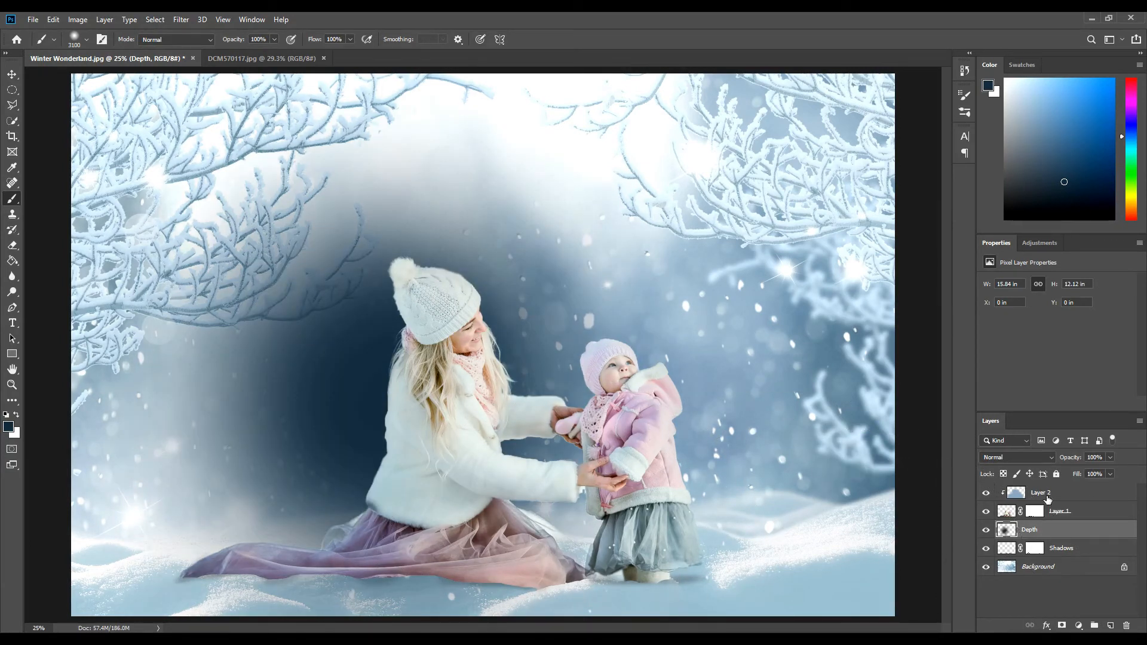
pyautogui.click(1015, 457)
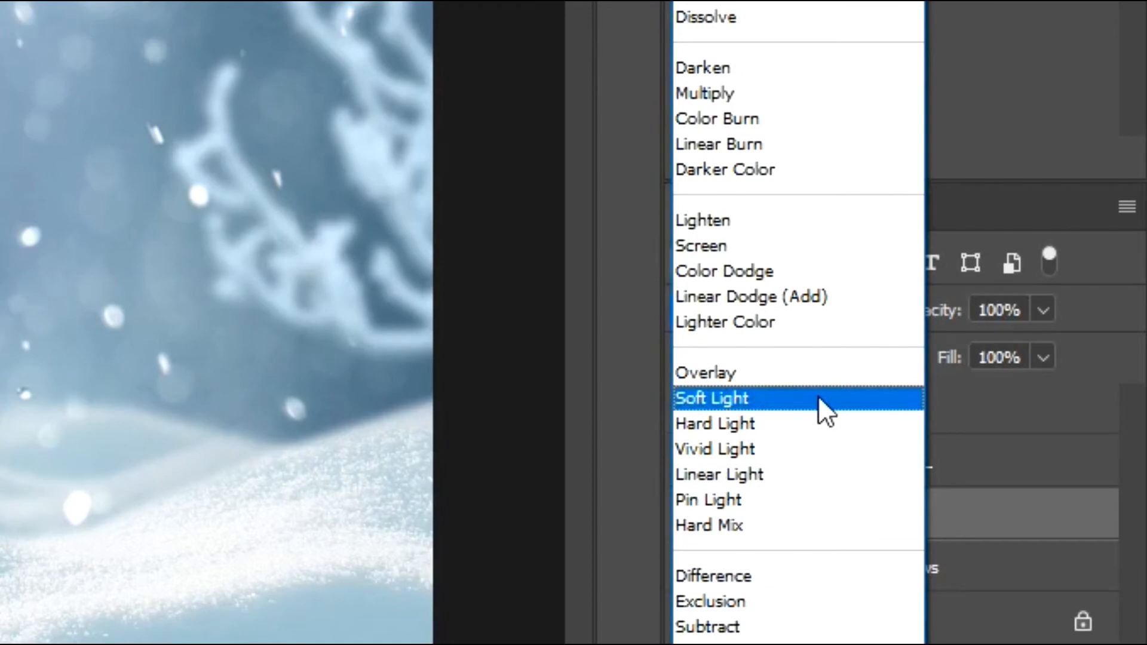
pyautogui.click(712, 399)
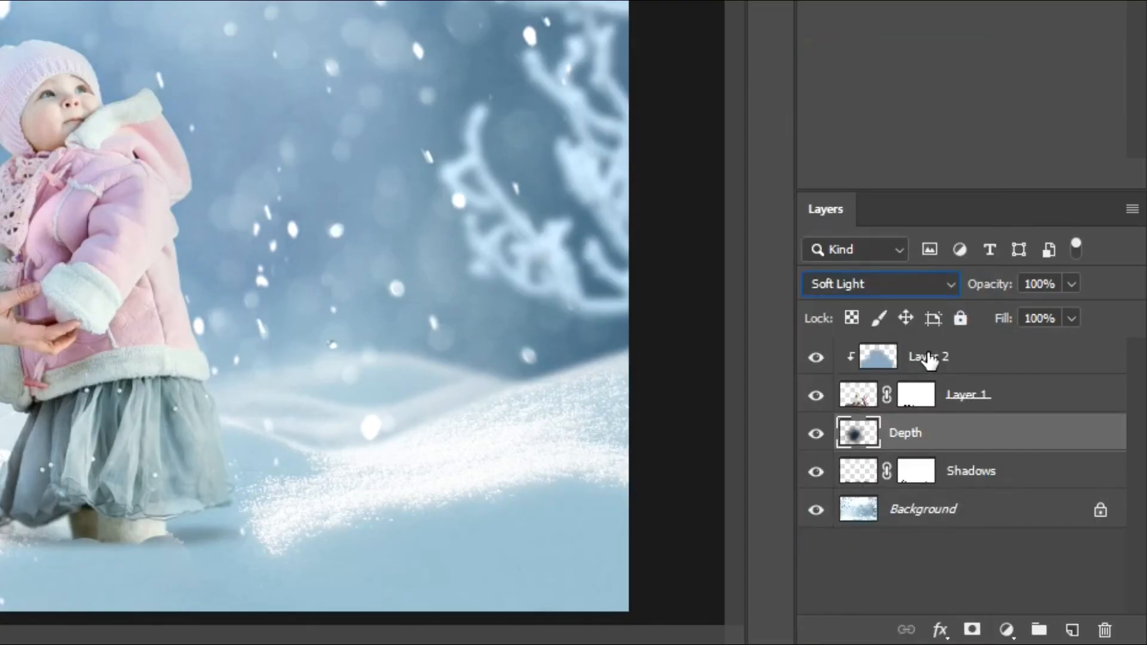